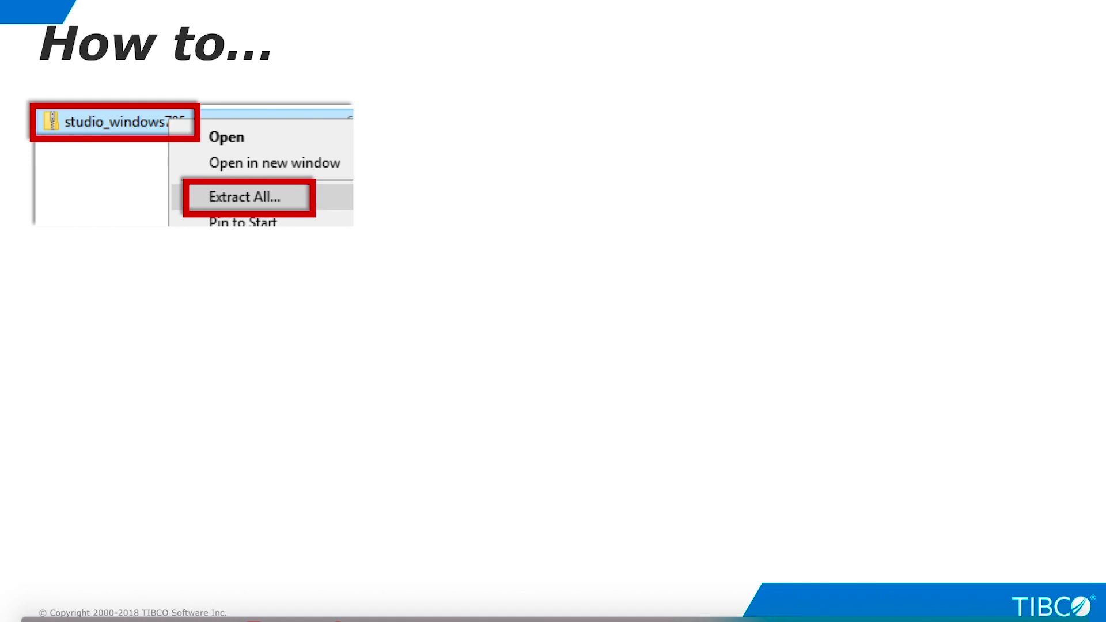
# - Show the extracted studio_windows705 folder, mark the x64 installer and reach the setup welcome page
pyautogui.click(248, 197)
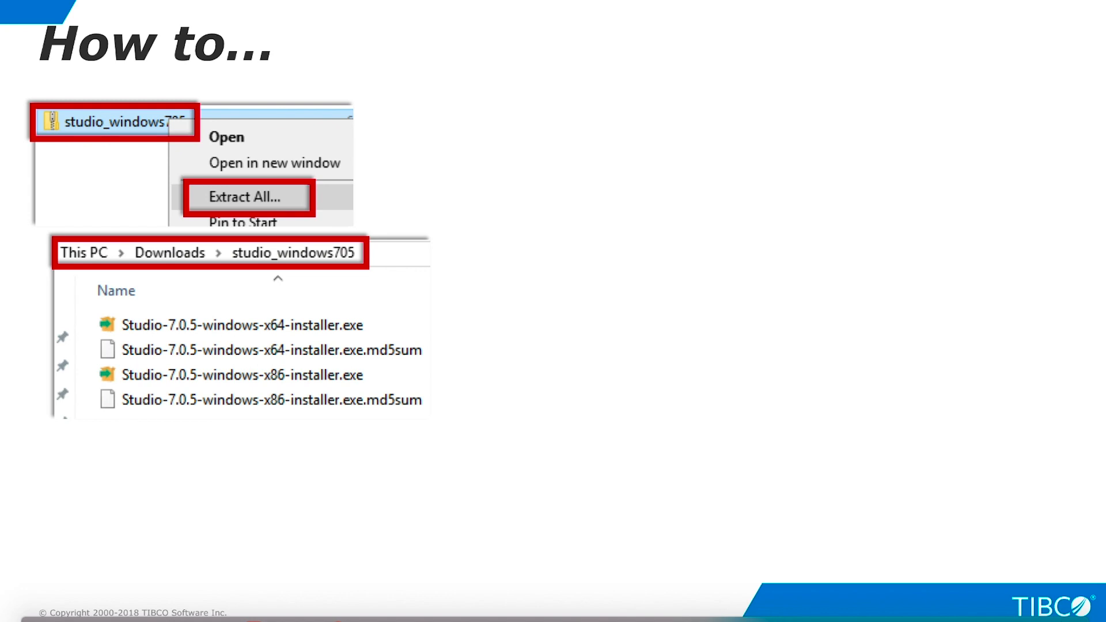
pyautogui.click(242, 325)
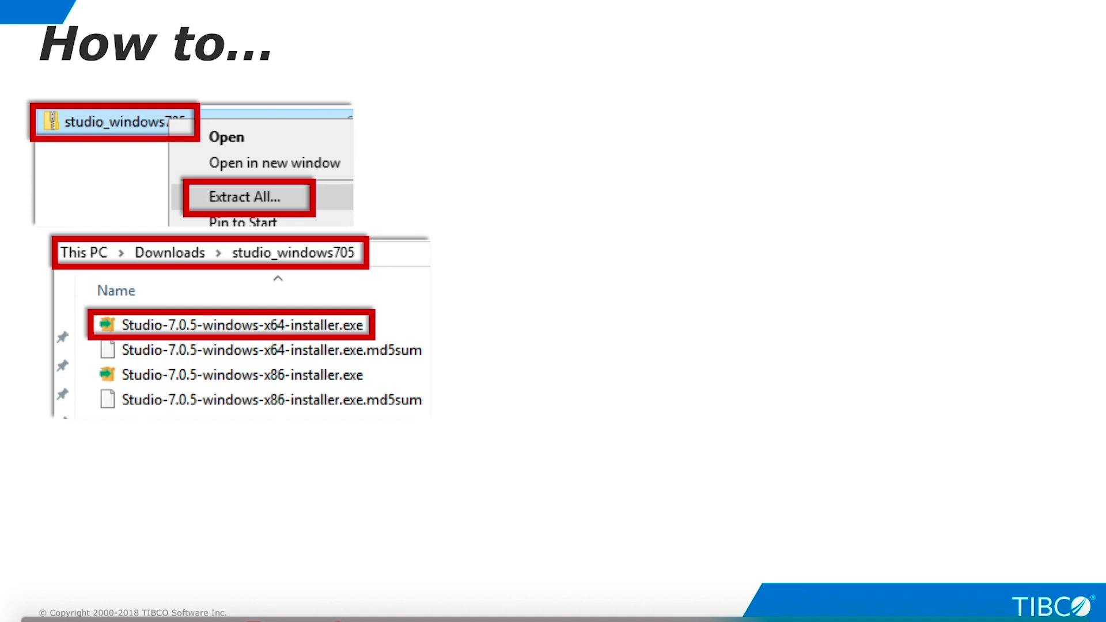
pyautogui.doubleClick(242, 325)
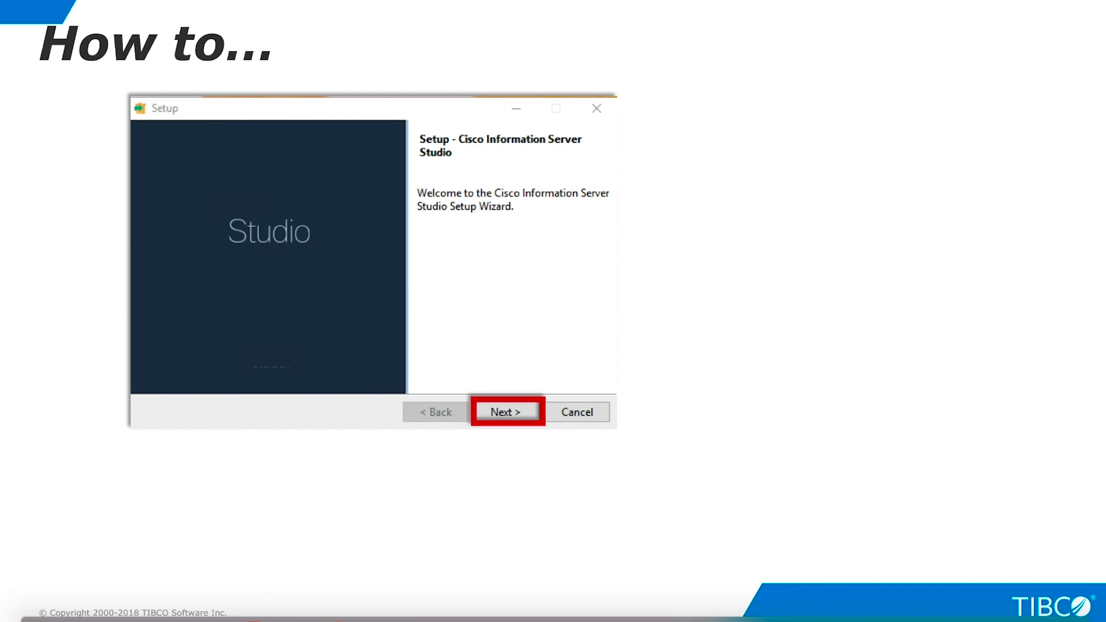
# - Show license acceptance, the installation directory page with server base port 9400, then installation completion
pyautogui.click(504, 412)
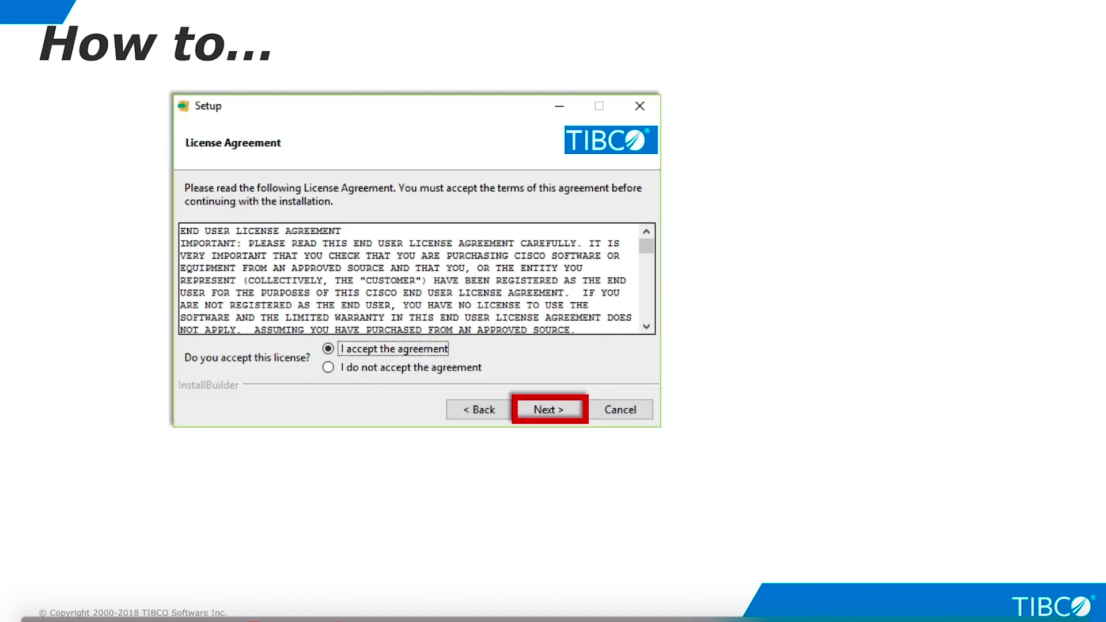
pyautogui.click(548, 409)
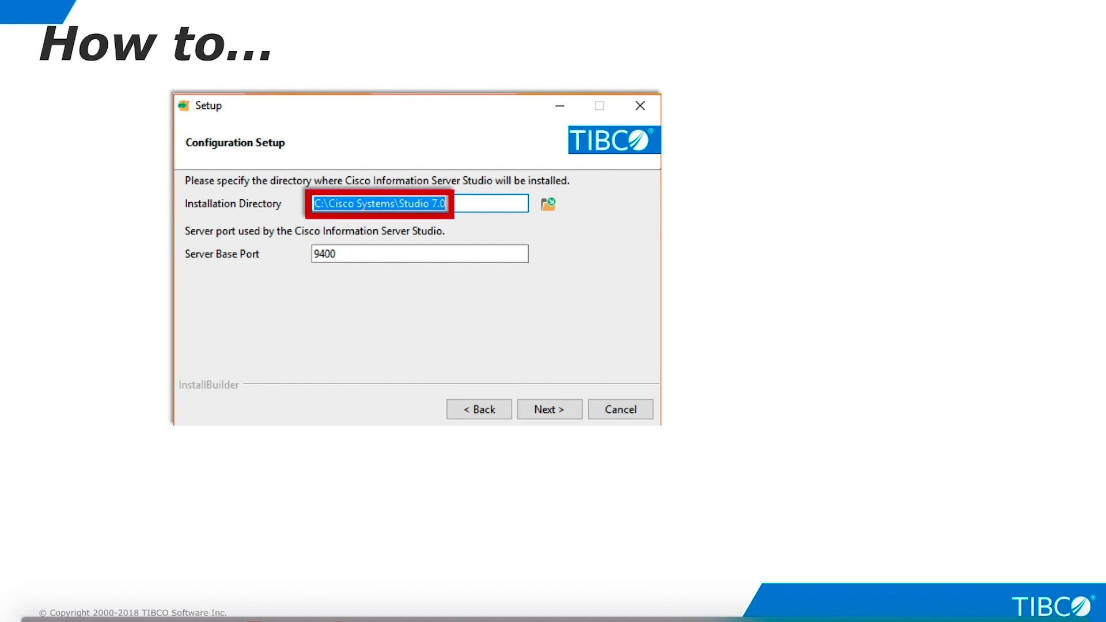
pyautogui.click(324, 254)
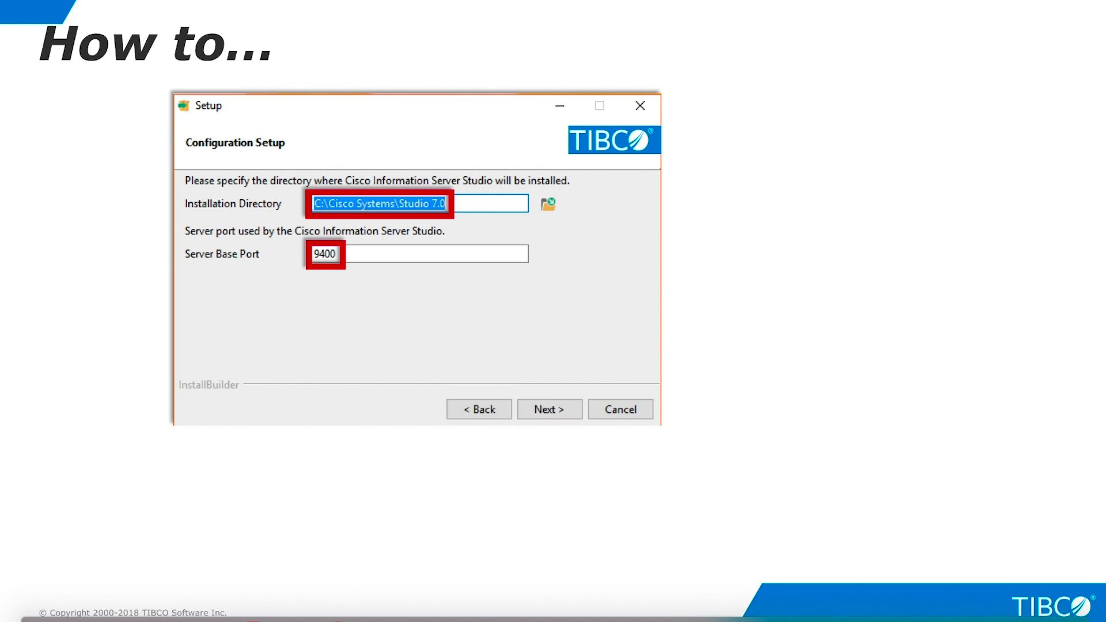
pyautogui.click(550, 409)
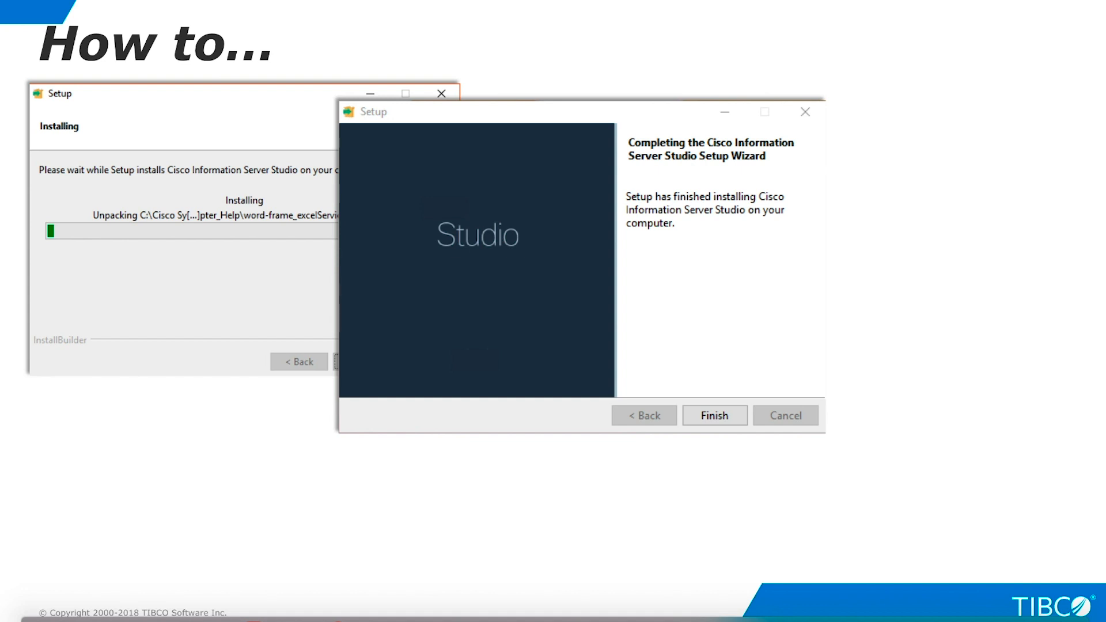
# - Show TIBCO Data Virtualization Studio launched to its login dialog
pyautogui.click(714, 415)
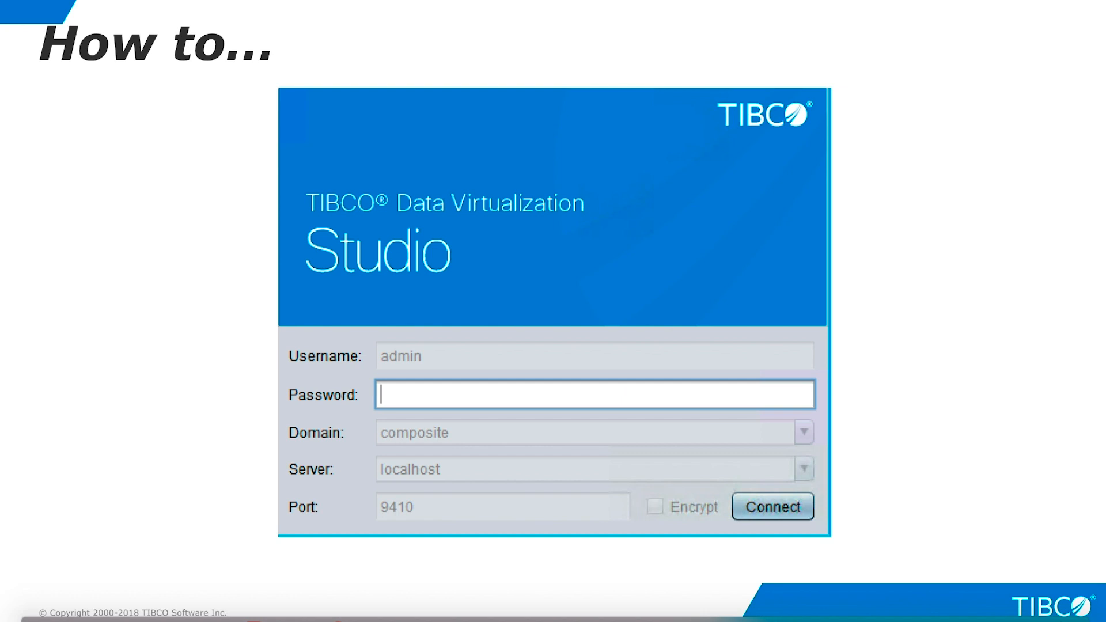